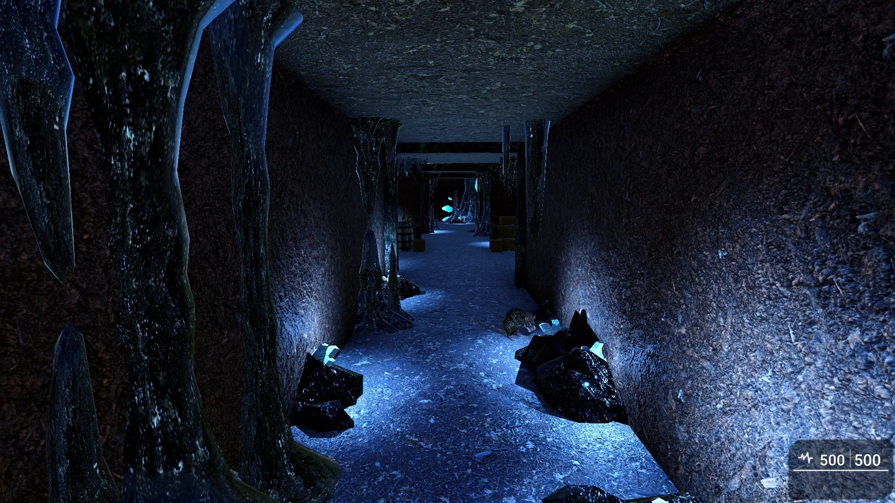
mouse_move(447, 252)
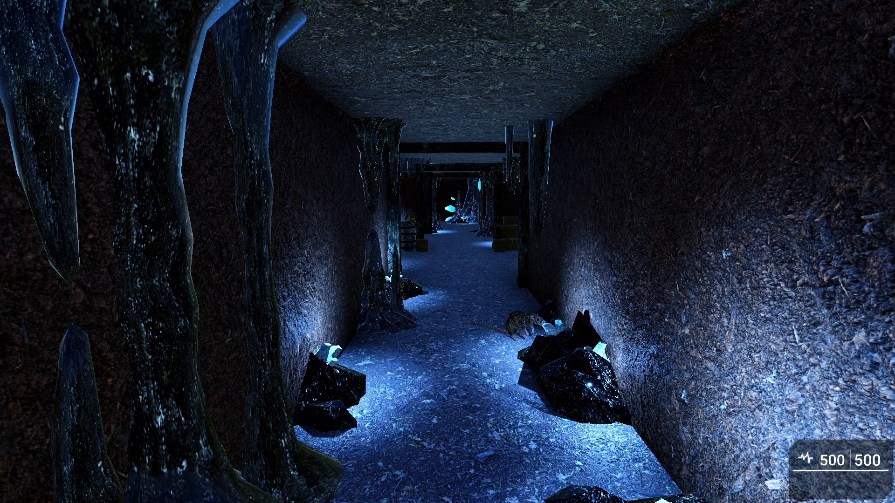
- Walk forward through the cave corridor in test play
key("w")
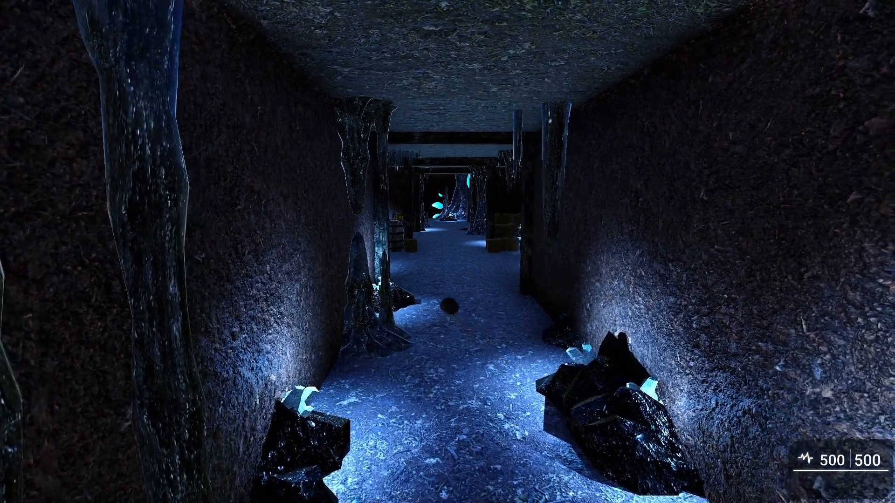
key("w")
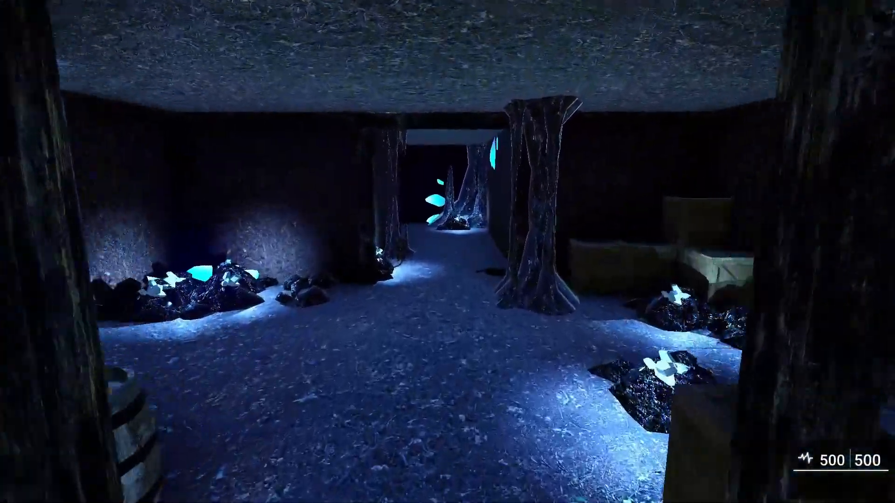
mouse_move(448, 251)
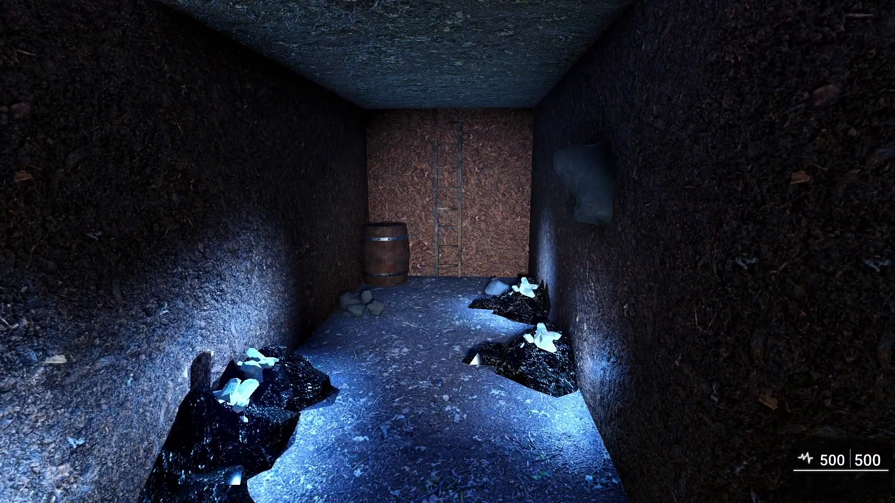
mouse_move(448, 251)
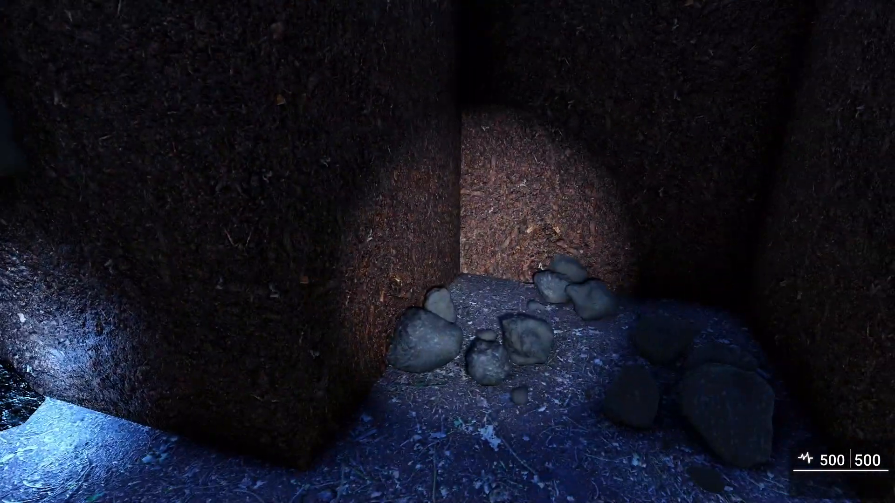
mouse_move(448, 251)
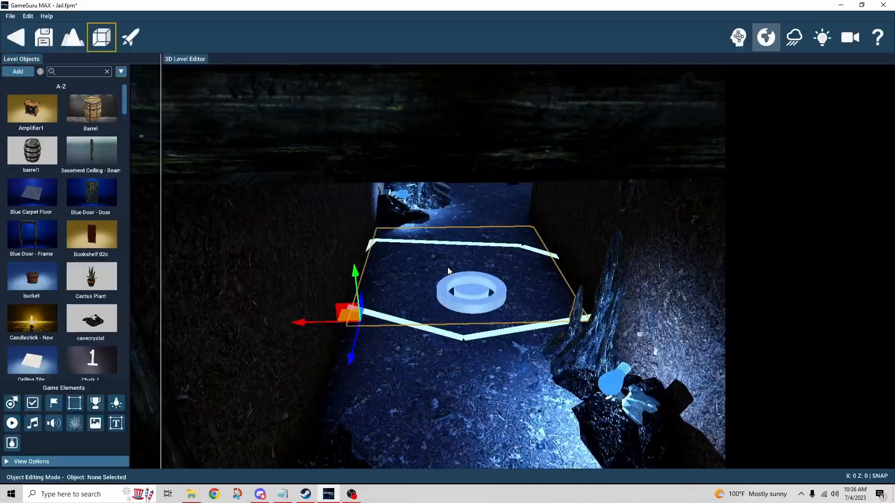
- Select the trigger zone on the cave corridor floor and show its object settings
left_click(765, 38)
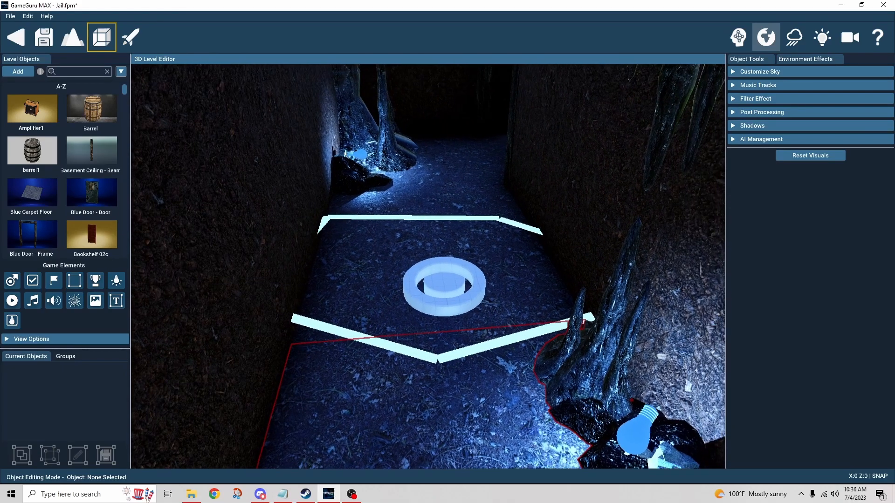
left_click(444, 285)
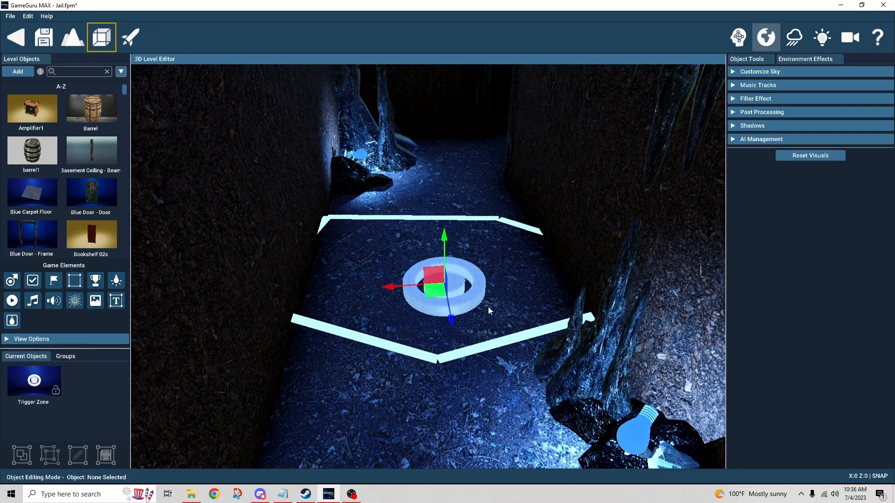
left_click(369, 365)
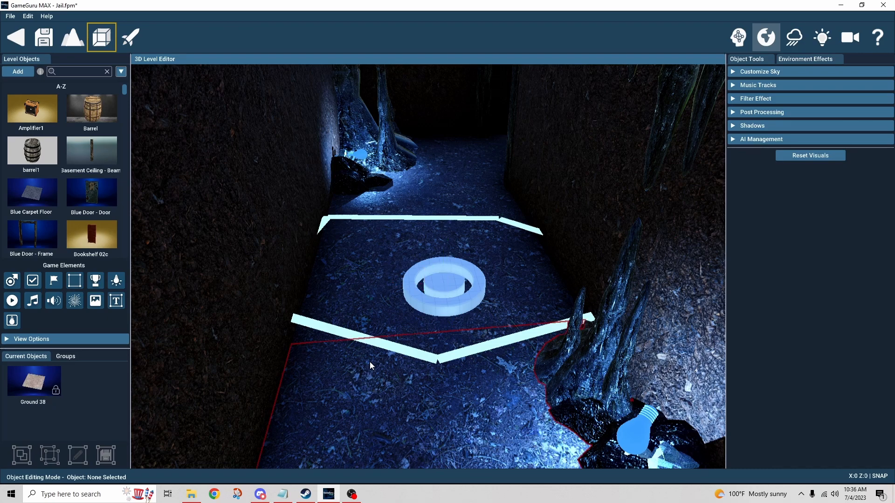
left_click(443, 285)
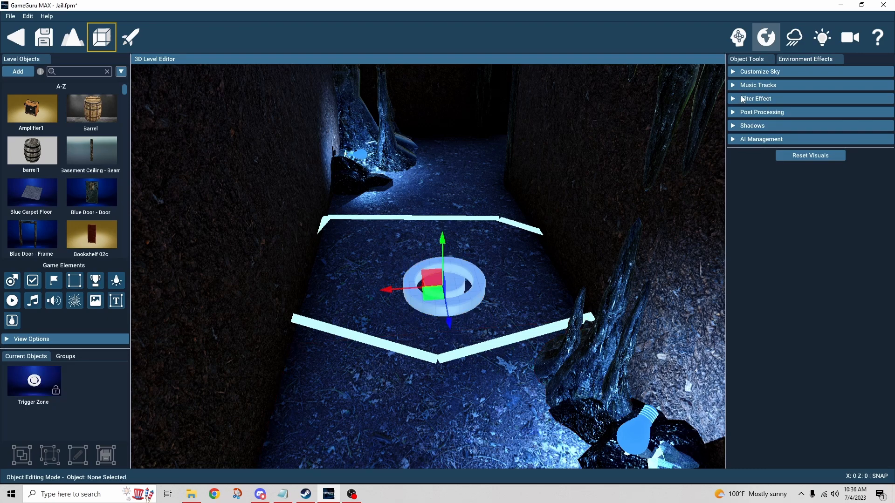
left_click(747, 58)
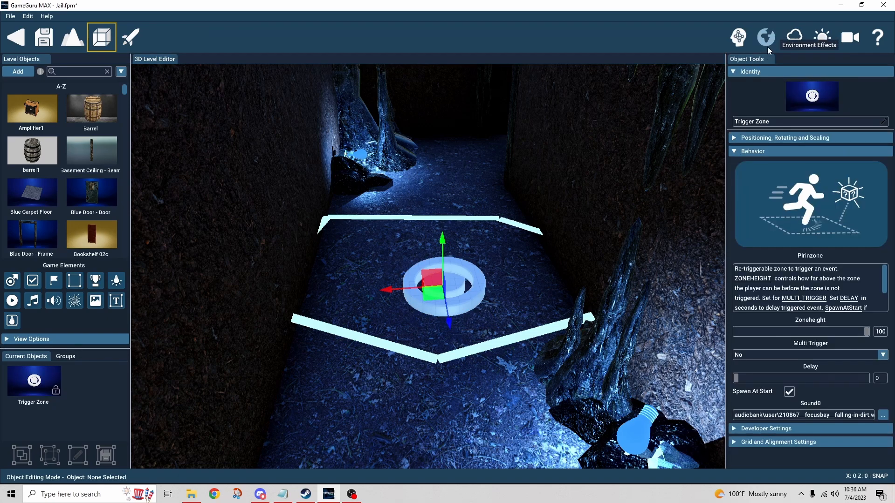
mouse_move(608, 252)
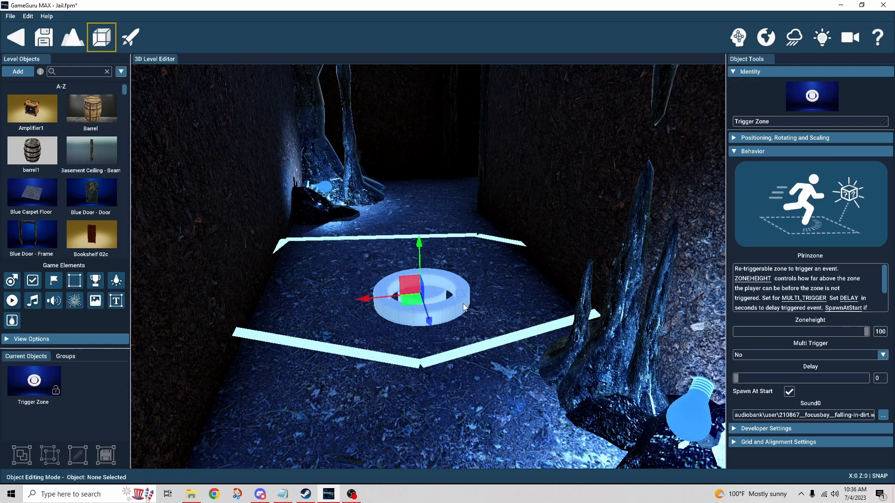
mouse_move(447, 299)
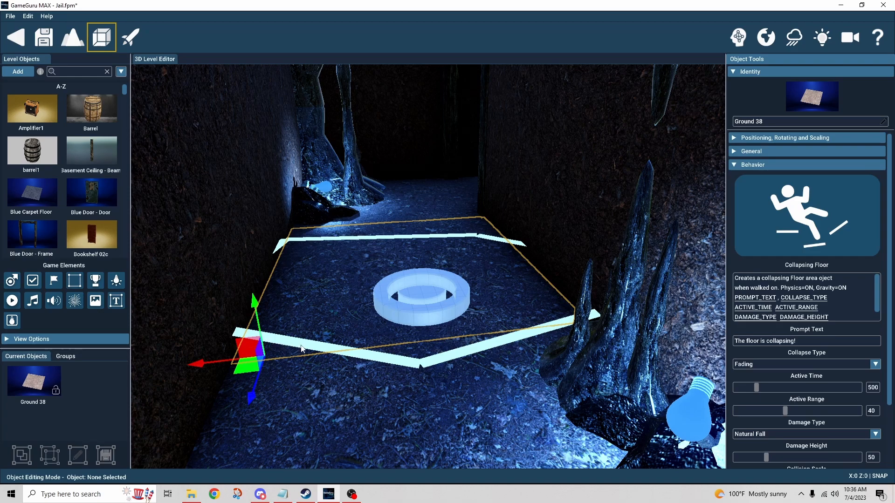
mouse_move(456, 341)
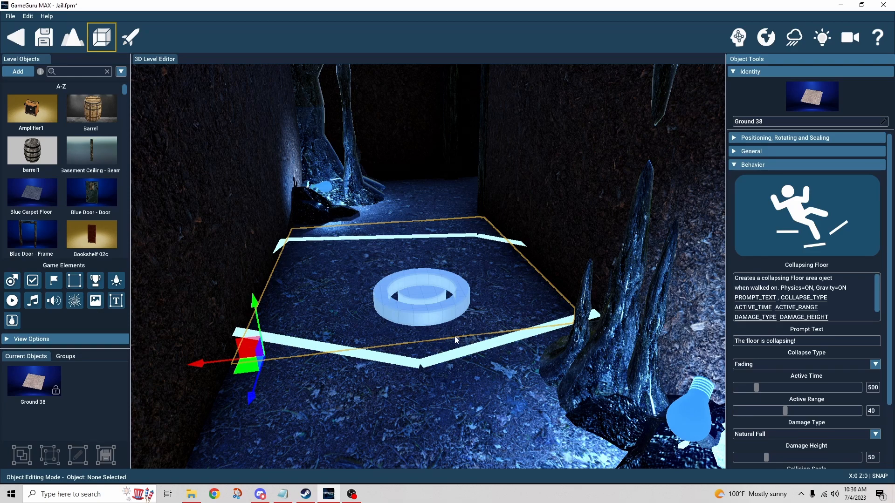
left_click(751, 151)
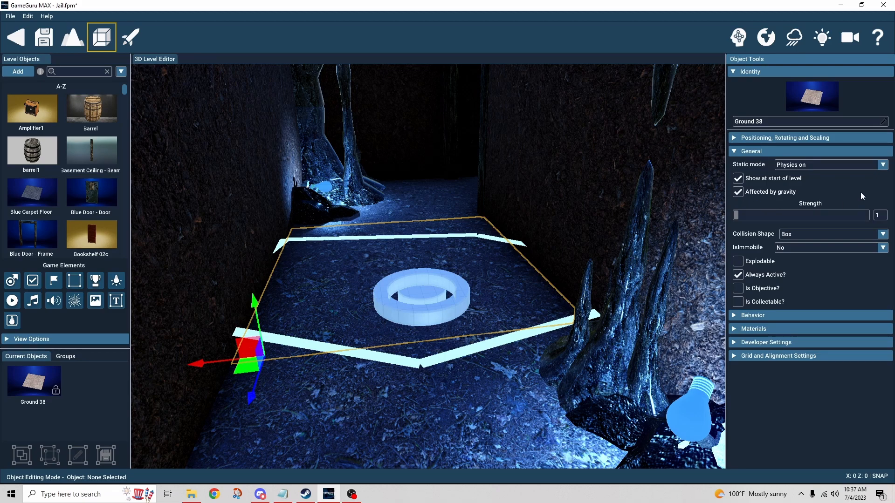
mouse_move(845, 199)
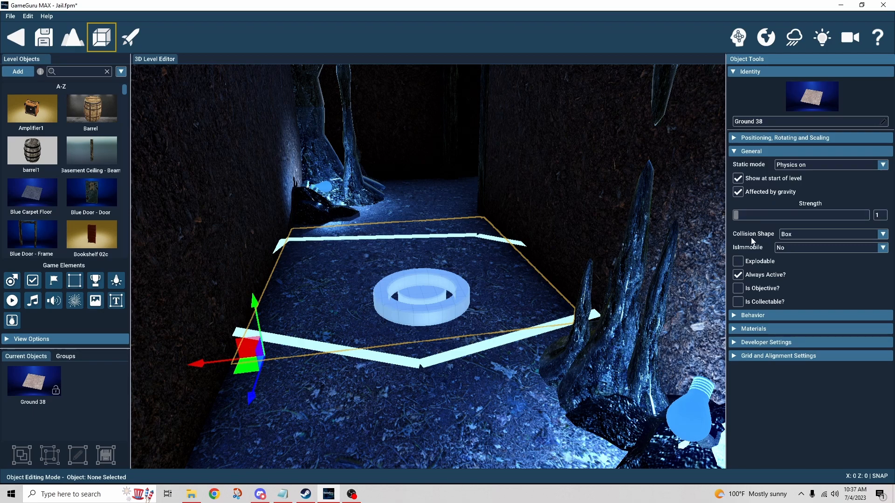
mouse_move(752, 252)
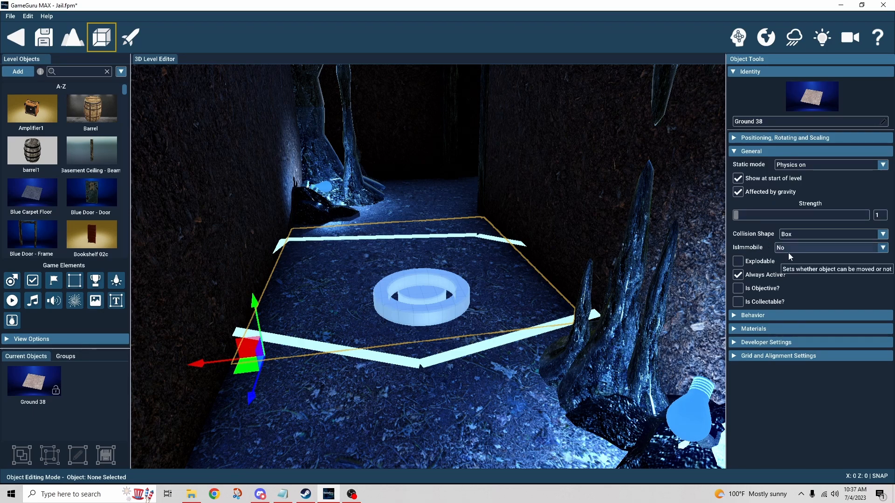
mouse_move(771, 284)
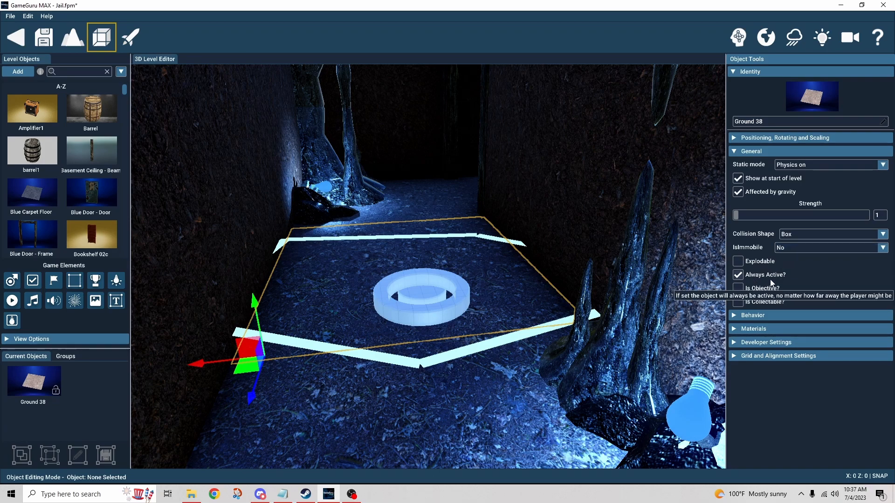
left_click(752, 315)
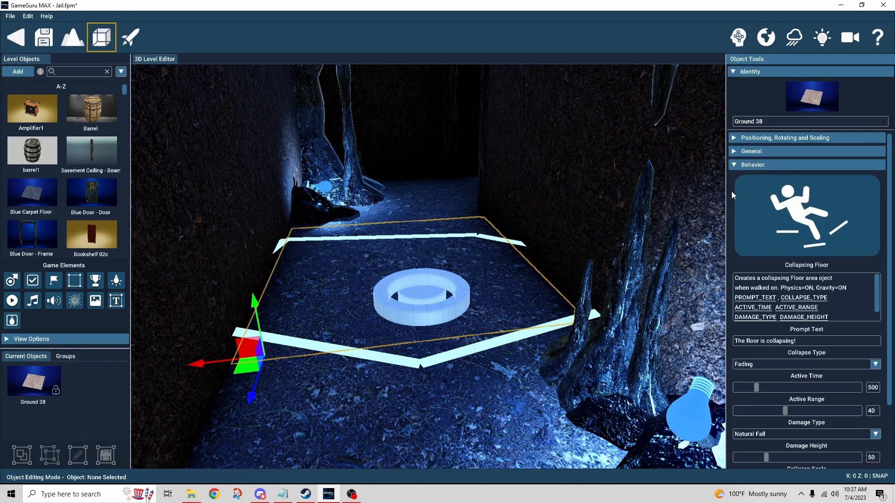
scroll("down", 3)
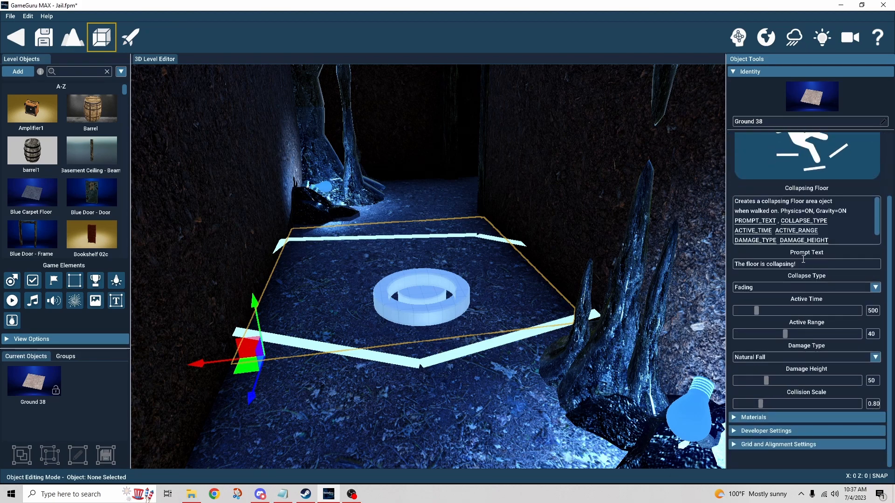
mouse_move(776, 278)
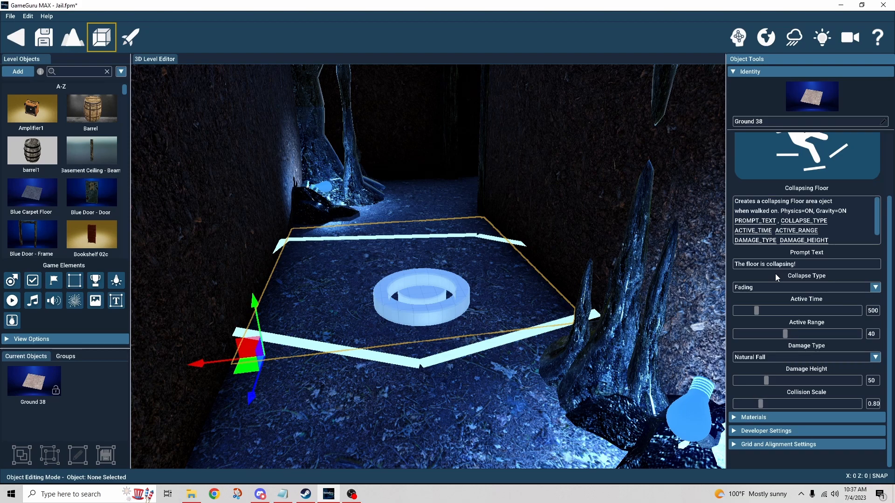
mouse_move(817, 280)
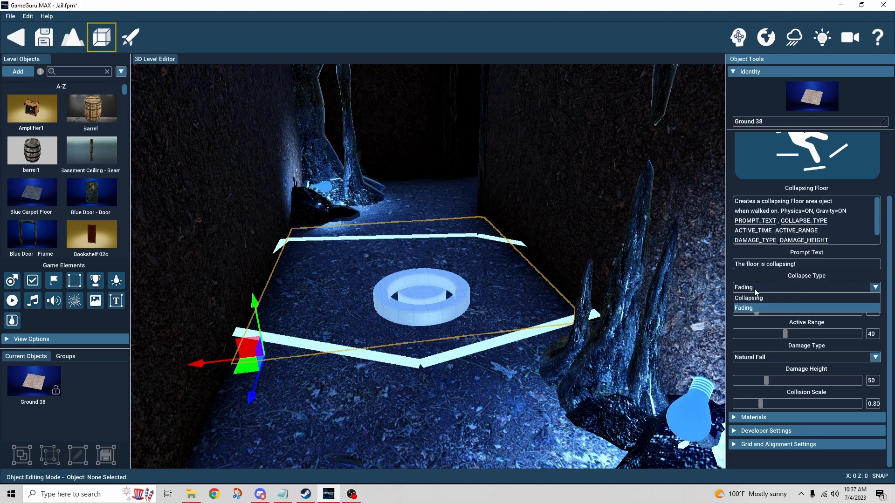
left_click(743, 308)
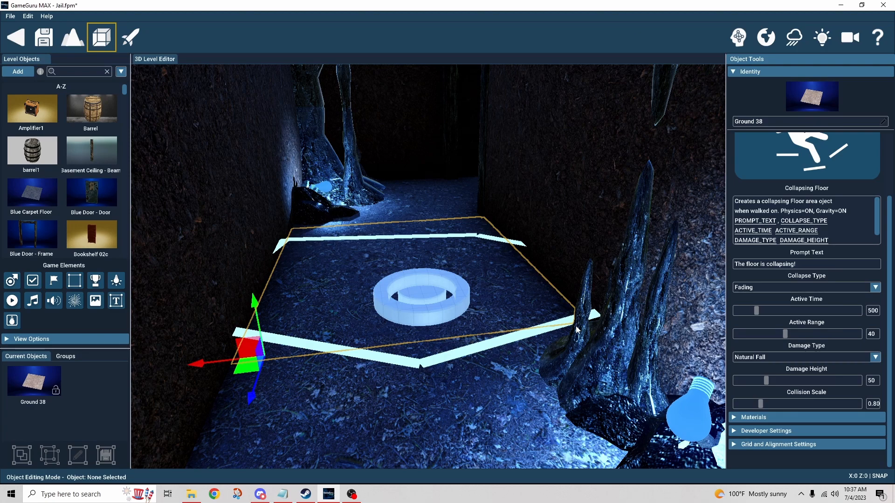
left_click(874, 287)
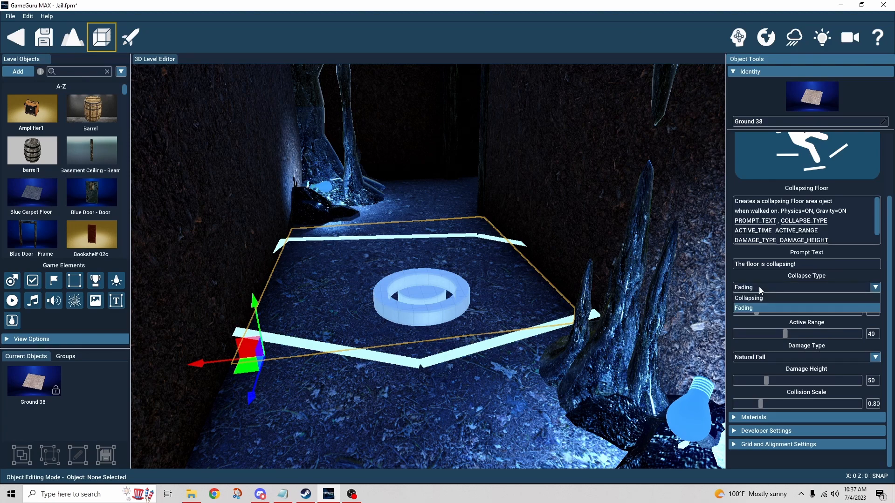
mouse_move(759, 298)
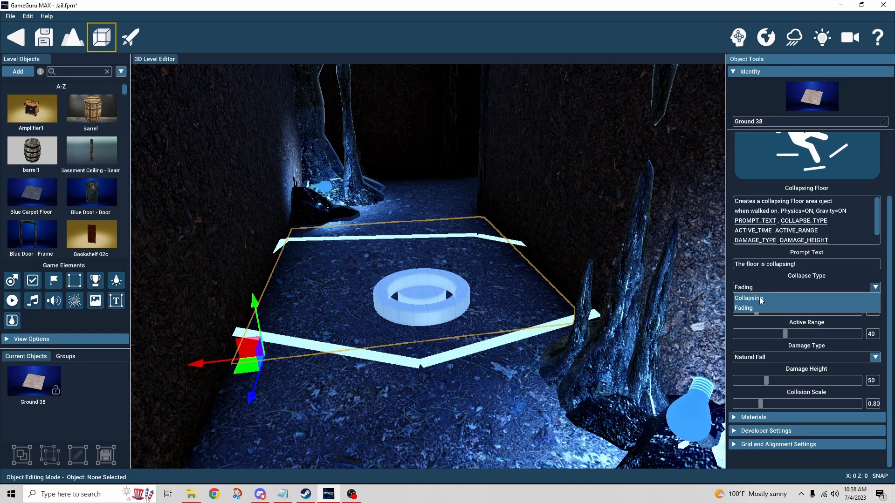
mouse_move(754, 308)
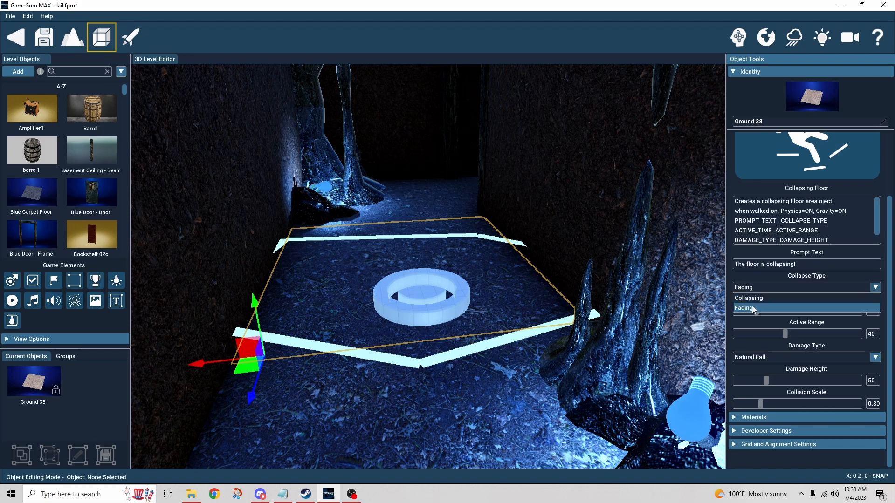
left_click(744, 308)
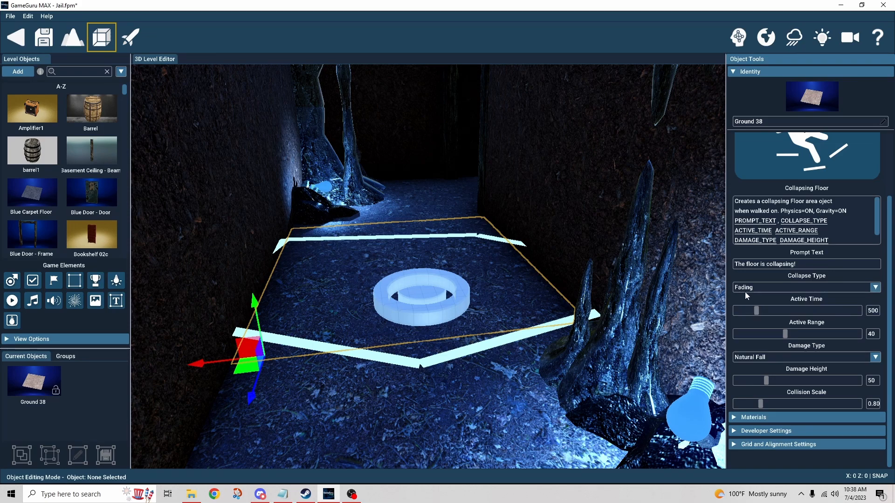
mouse_move(746, 301)
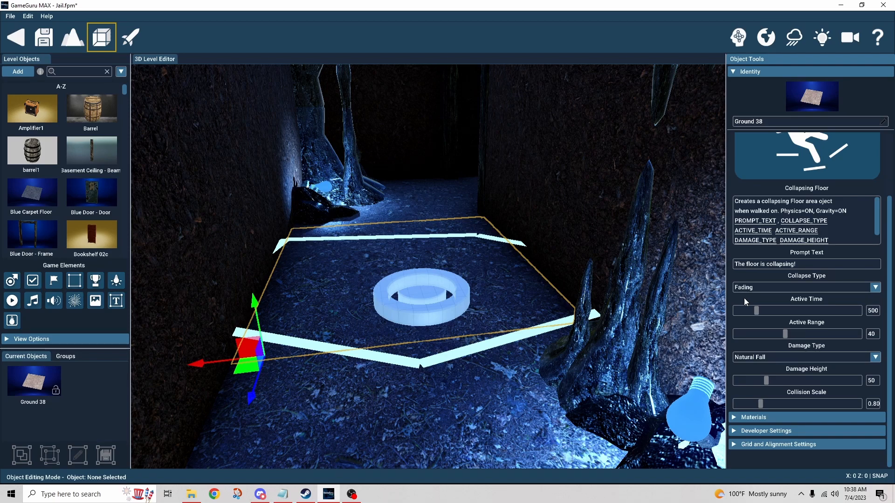
mouse_move(807, 307)
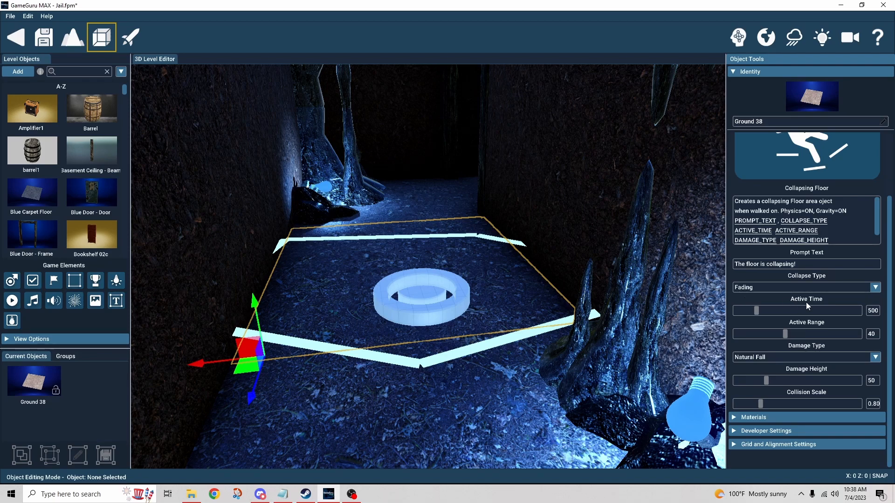
mouse_move(845, 306)
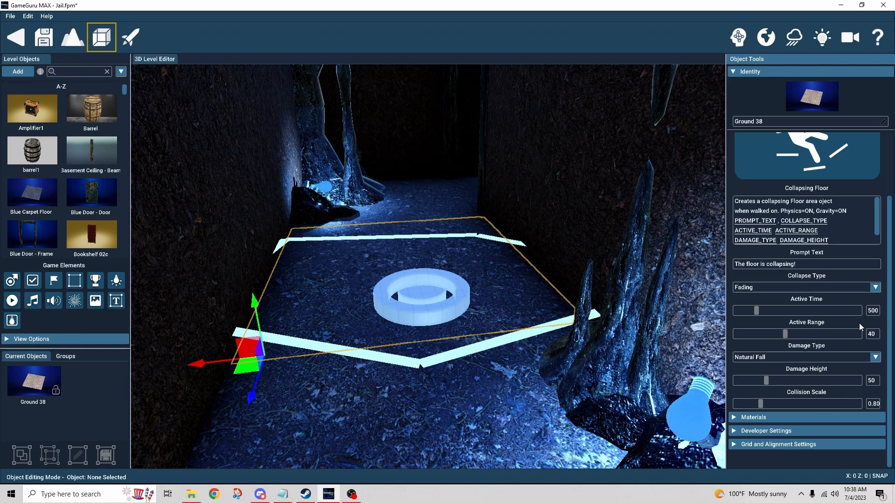
mouse_move(756, 301)
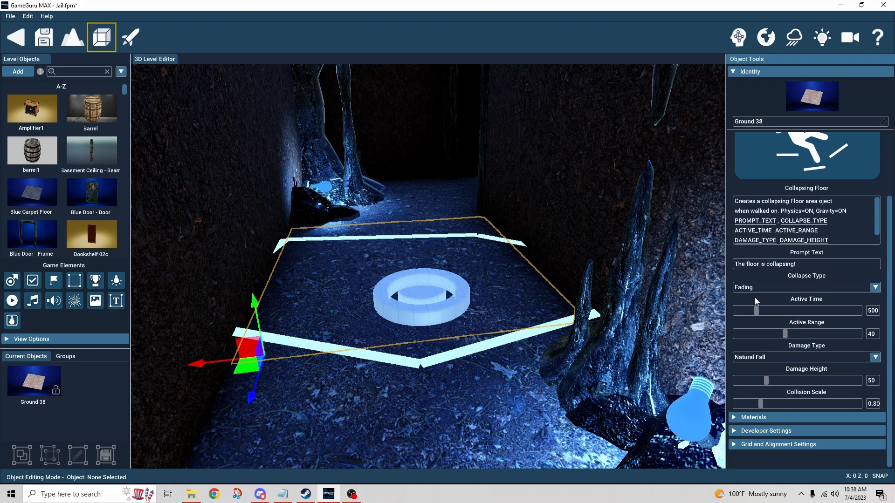
mouse_move(880, 324)
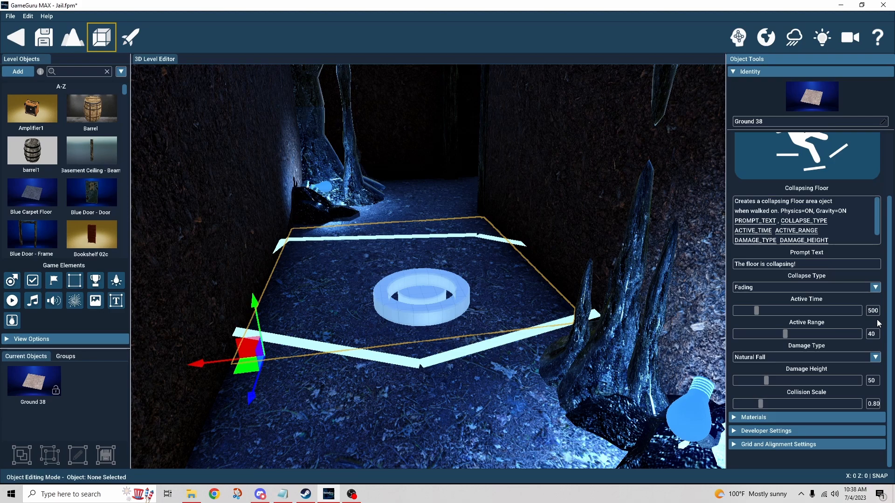
mouse_move(839, 325)
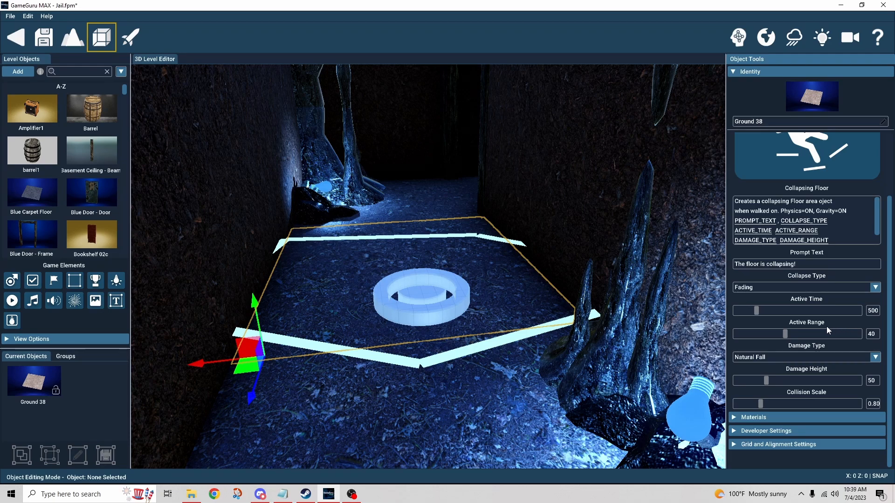
mouse_move(735, 348)
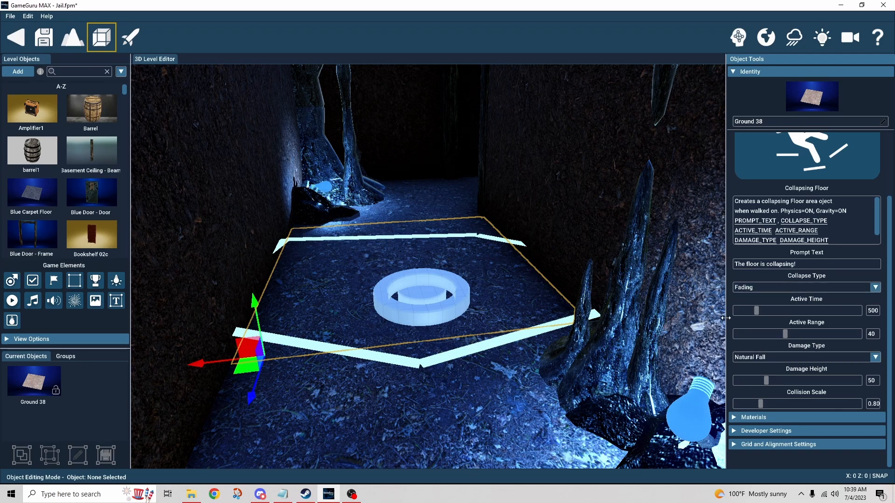
mouse_move(746, 327)
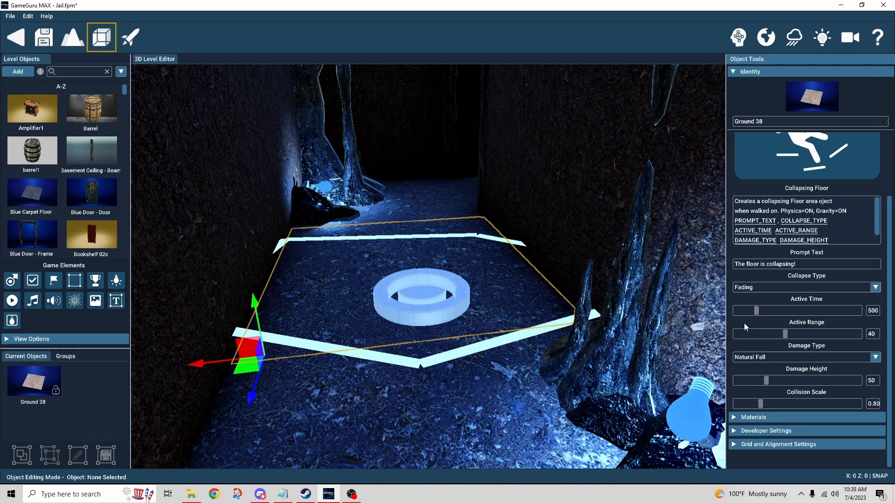
mouse_move(733, 331)
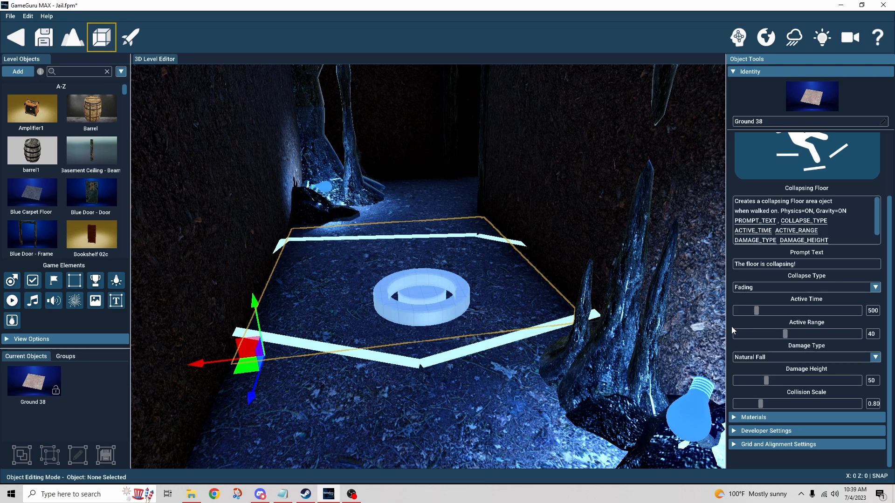
mouse_move(809, 351)
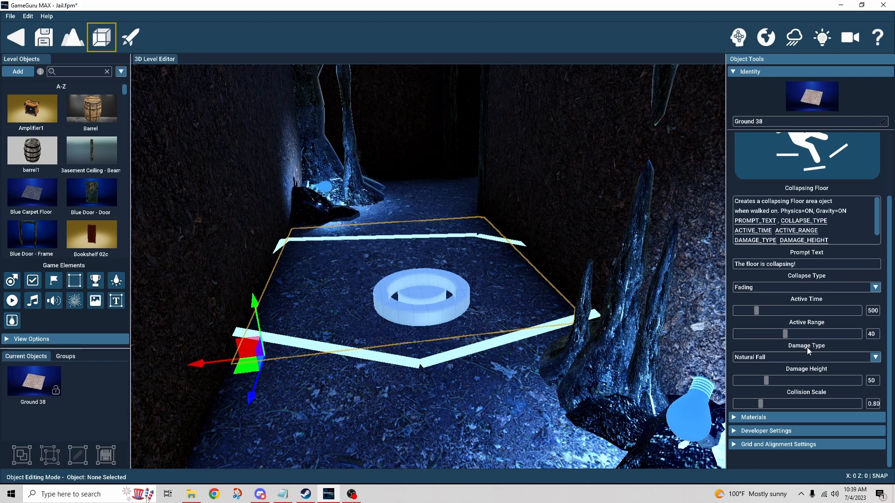
left_click(874, 356)
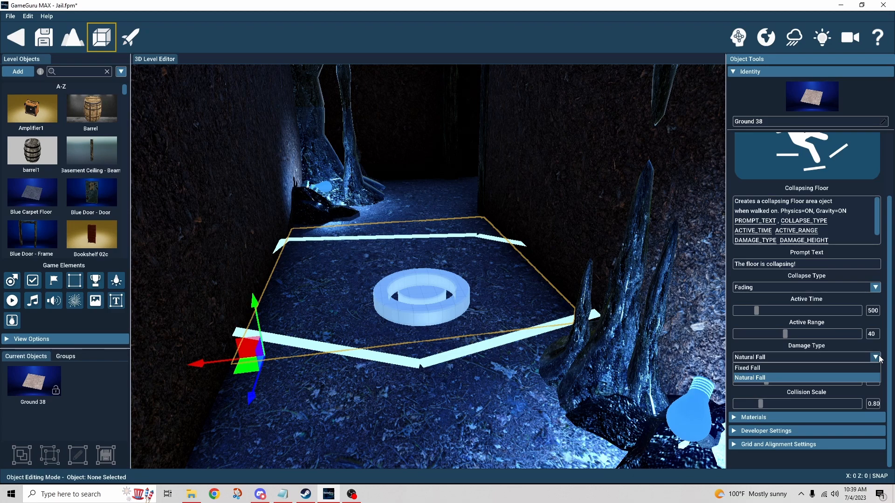
mouse_move(745, 382)
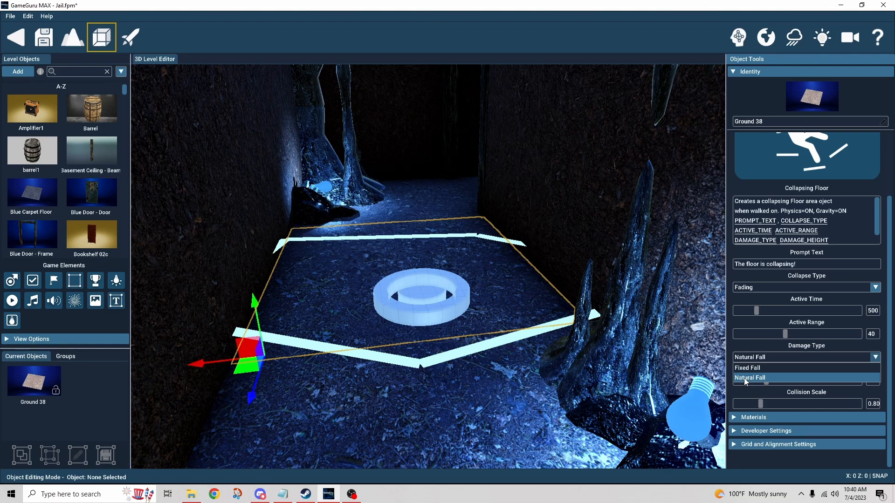
mouse_move(748, 368)
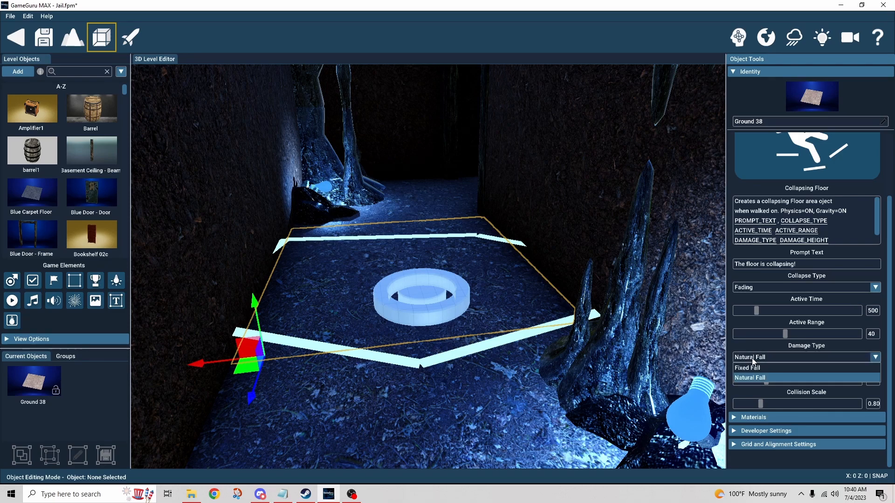
- Choose Natural Fall as Ground 38's damage type and reopen the choices to check
left_click(750, 378)
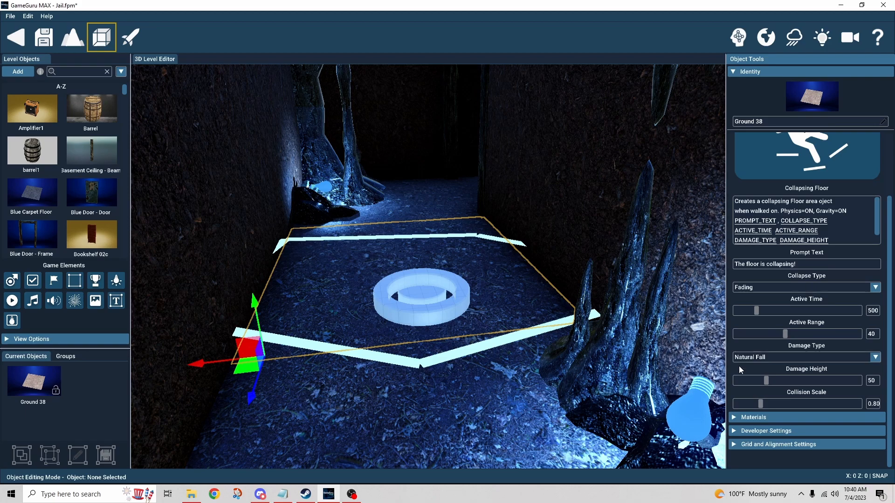
mouse_move(875, 375)
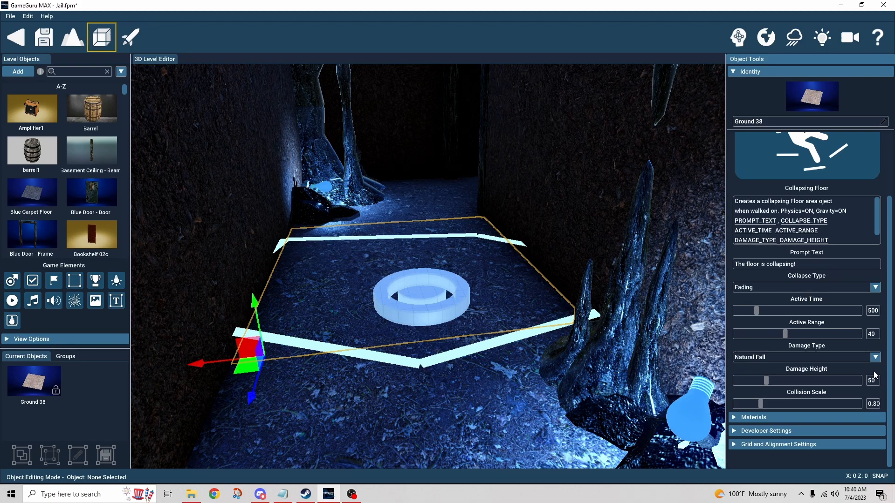
left_click(873, 358)
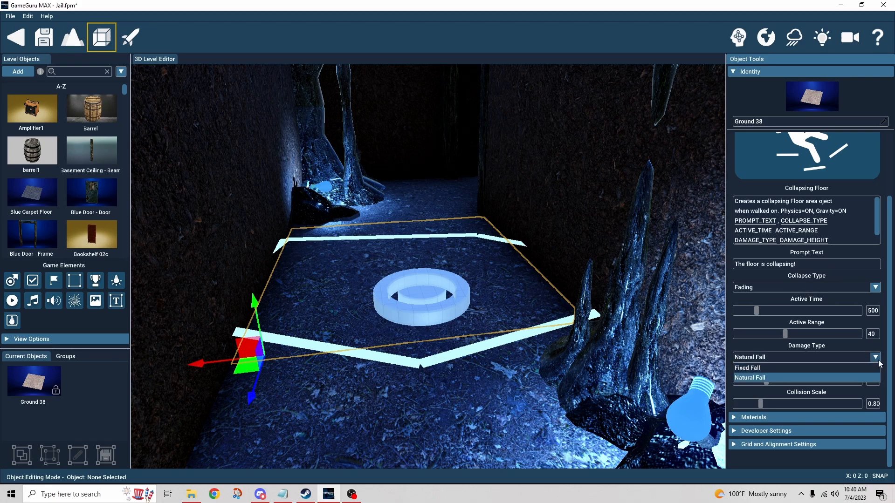
left_click(749, 378)
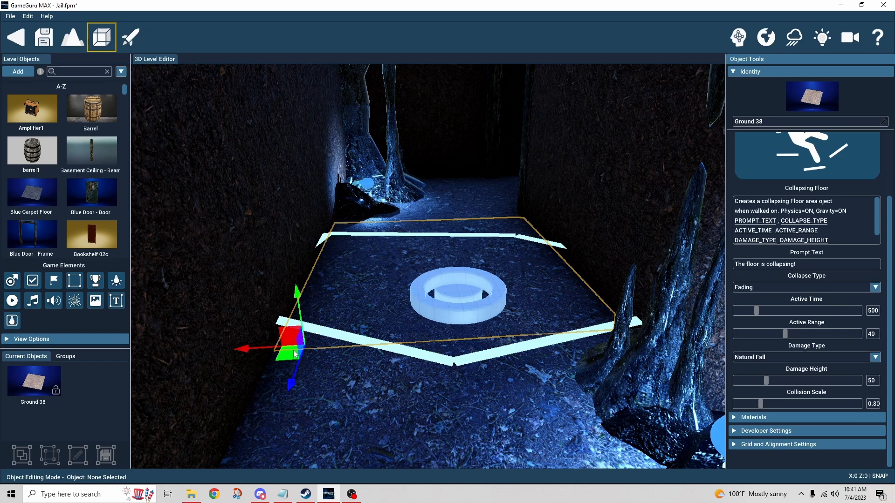
mouse_move(574, 270)
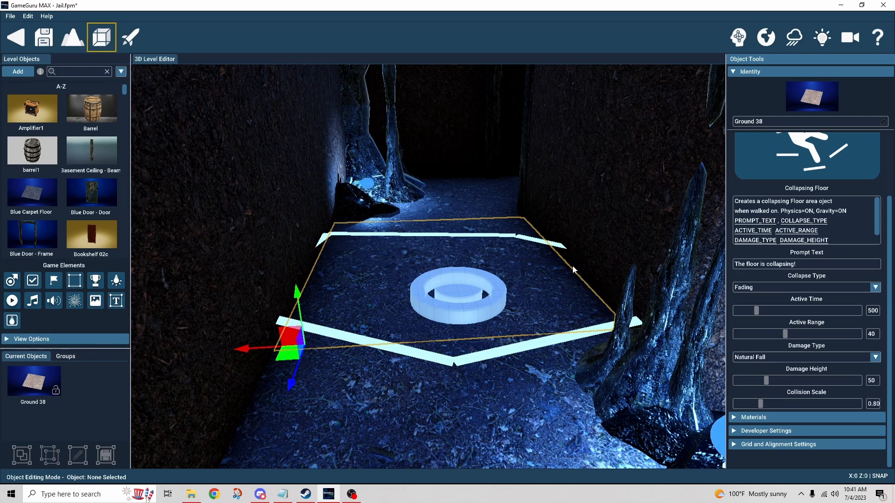
mouse_move(489, 229)
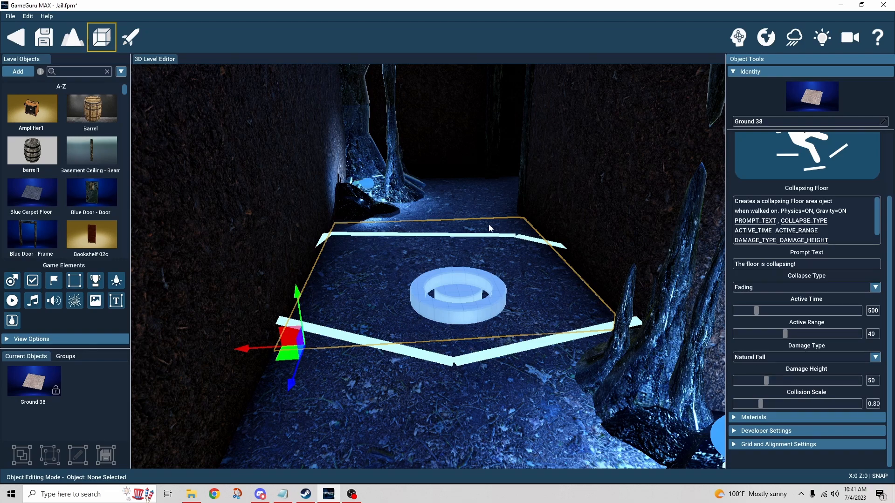
mouse_move(416, 351)
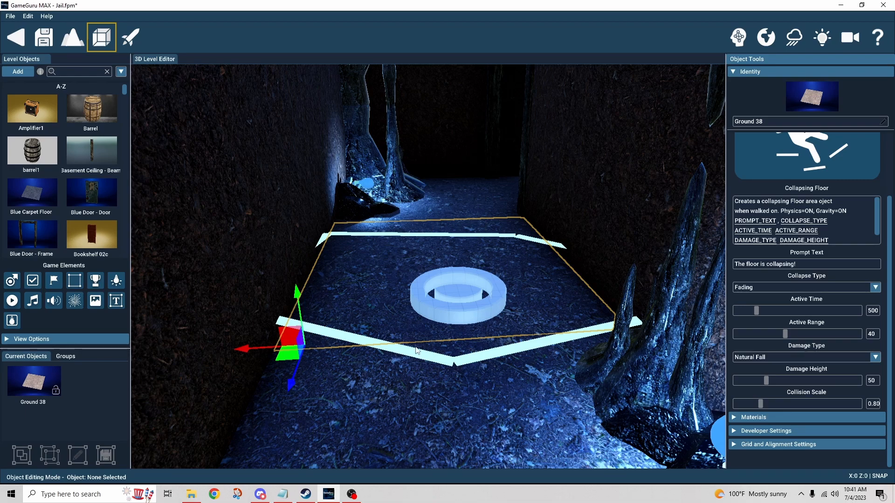
mouse_move(415, 324)
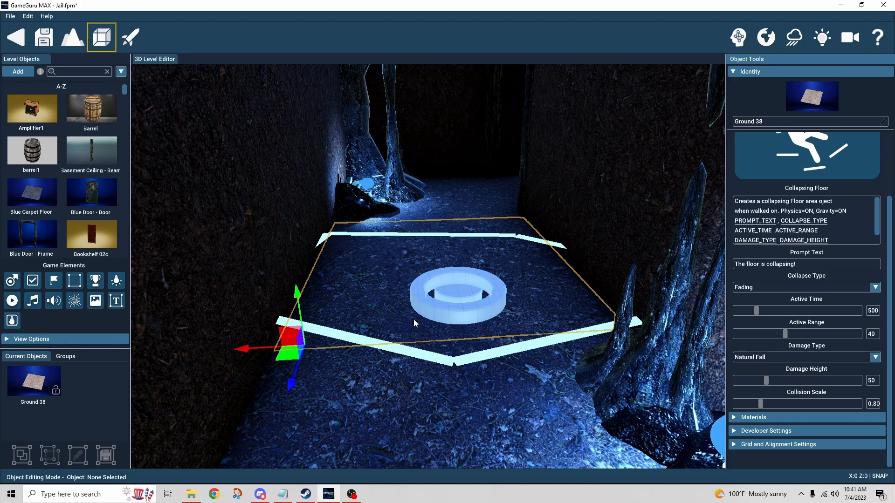
mouse_move(415, 313)
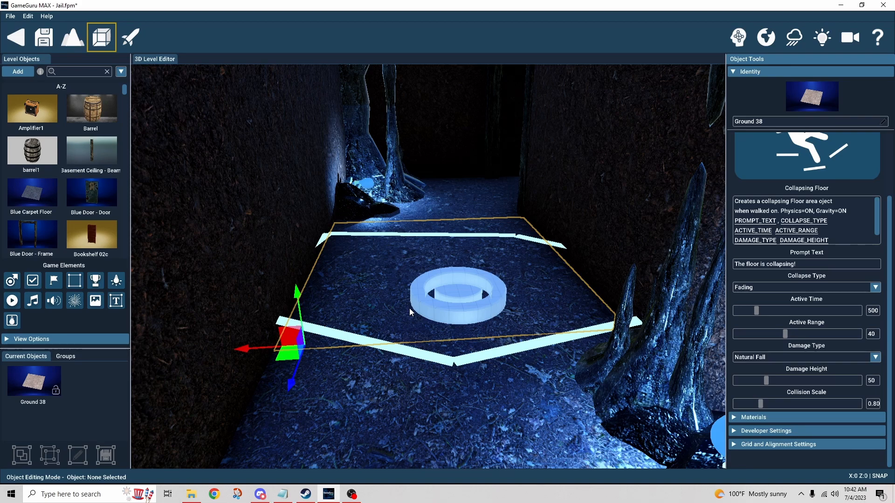
mouse_move(405, 317)
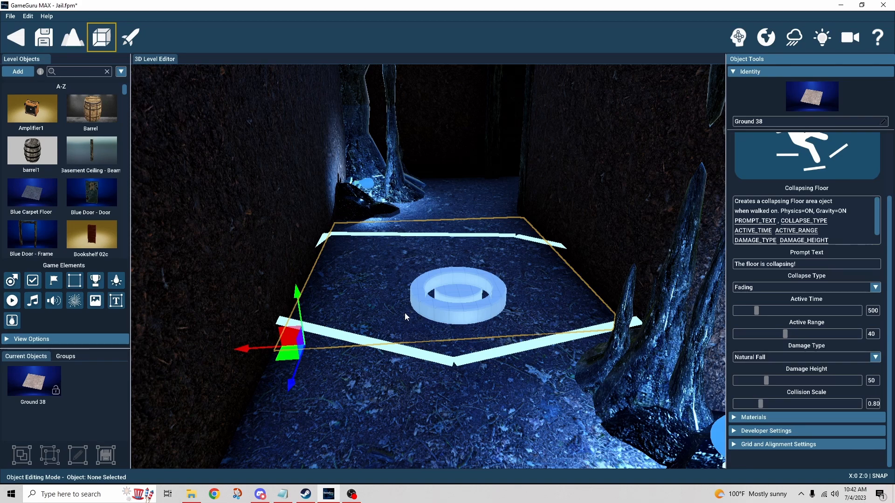
mouse_move(352, 366)
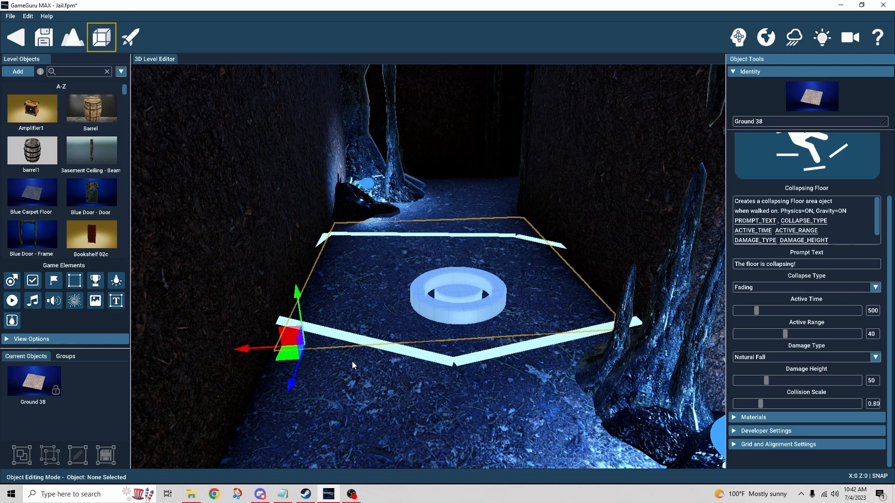
mouse_move(360, 379)
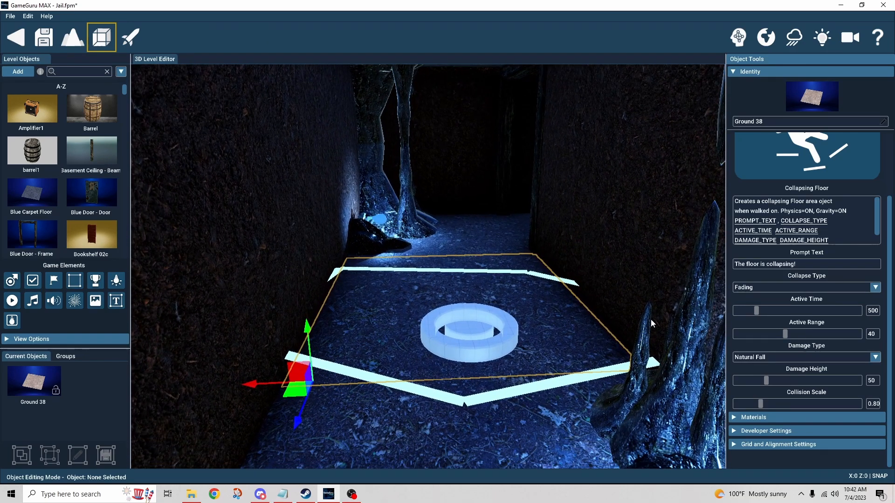
mouse_move(519, 254)
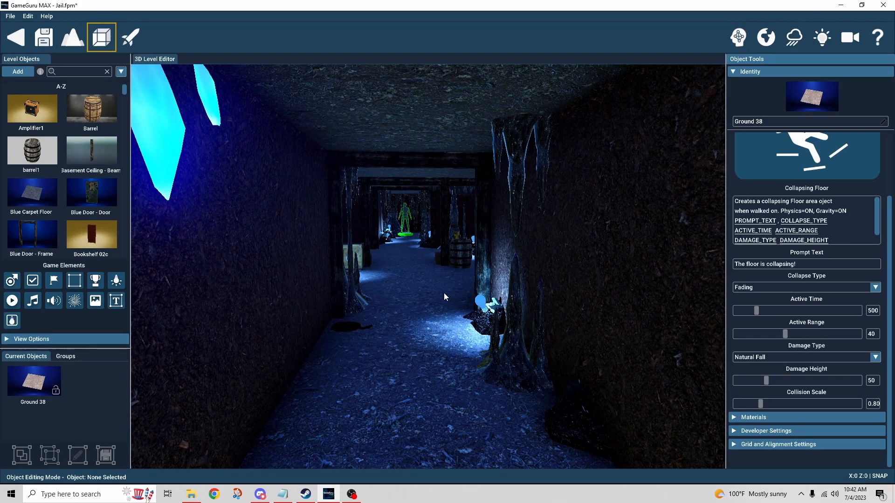
mouse_move(450, 260)
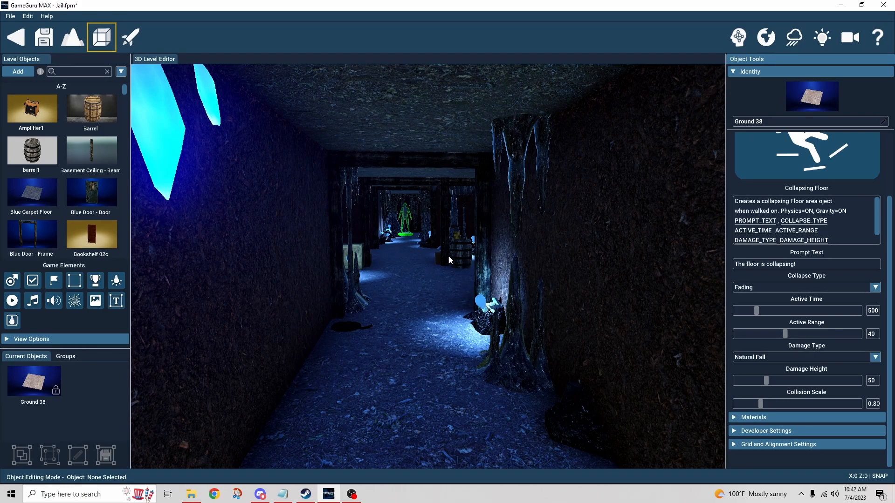
mouse_move(680, 121)
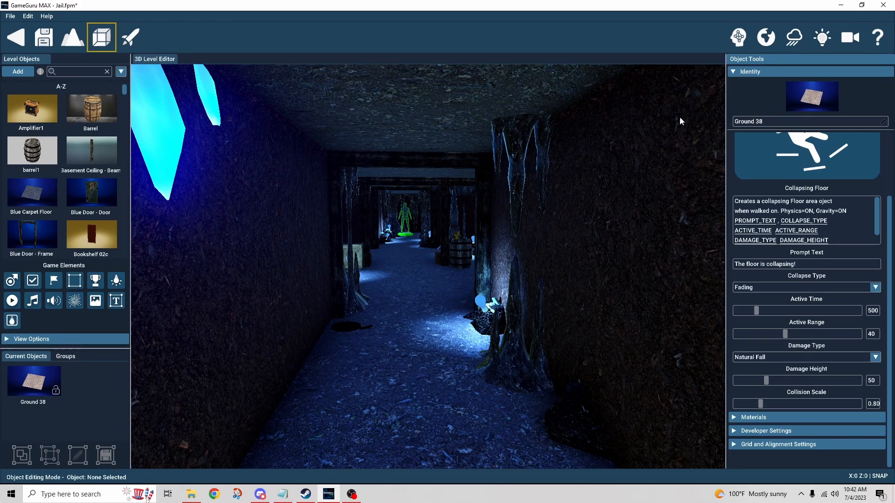
- Show the level's environment settings for sky, music, filters and post-processing
left_click(765, 37)
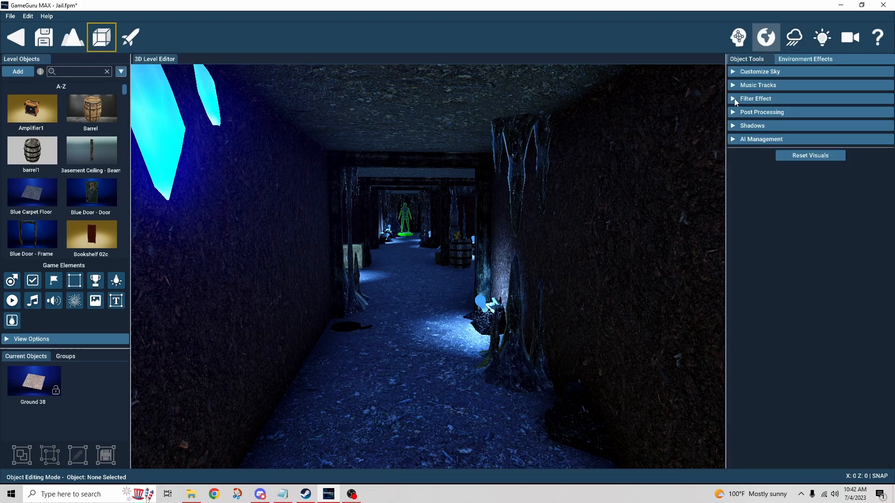
- Expand Filter Effect, clear the current filter, and apply the Cool Contrast preset
left_click(755, 99)
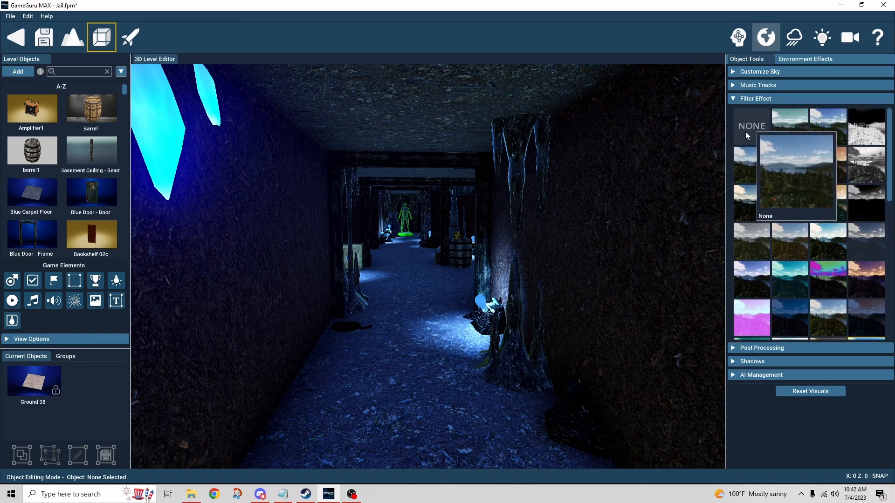
left_click(752, 126)
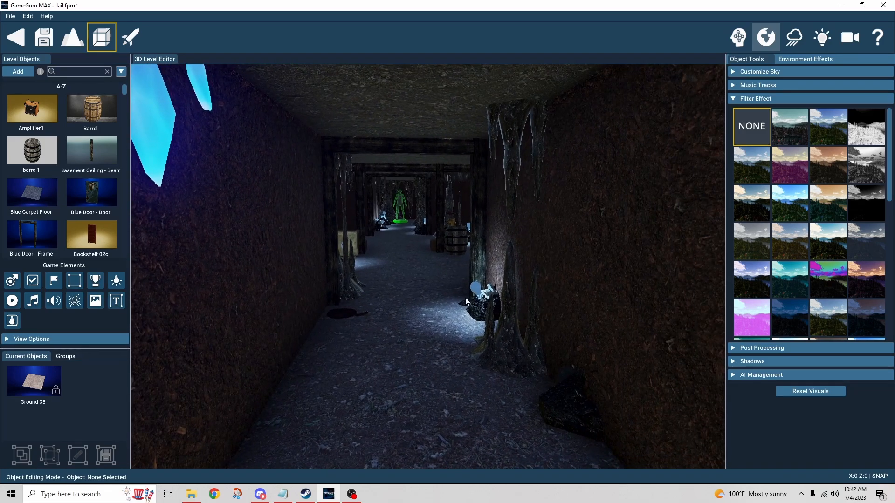
mouse_move(751, 241)
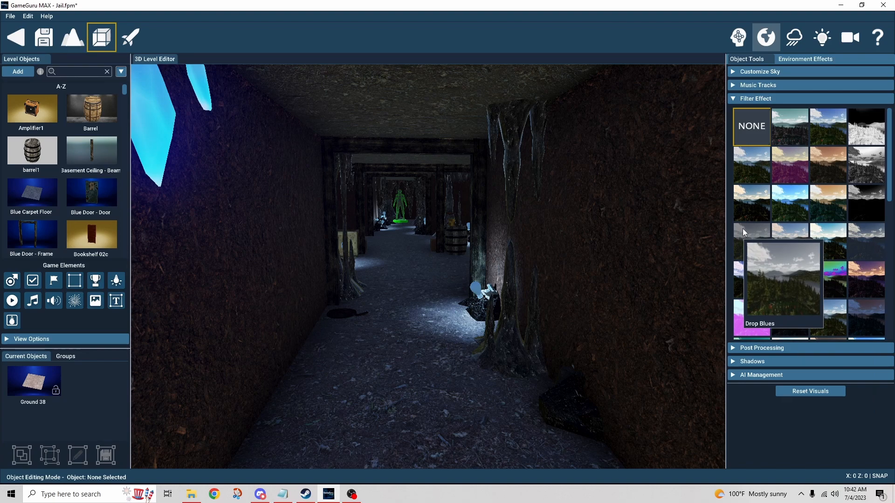
mouse_move(735, 234)
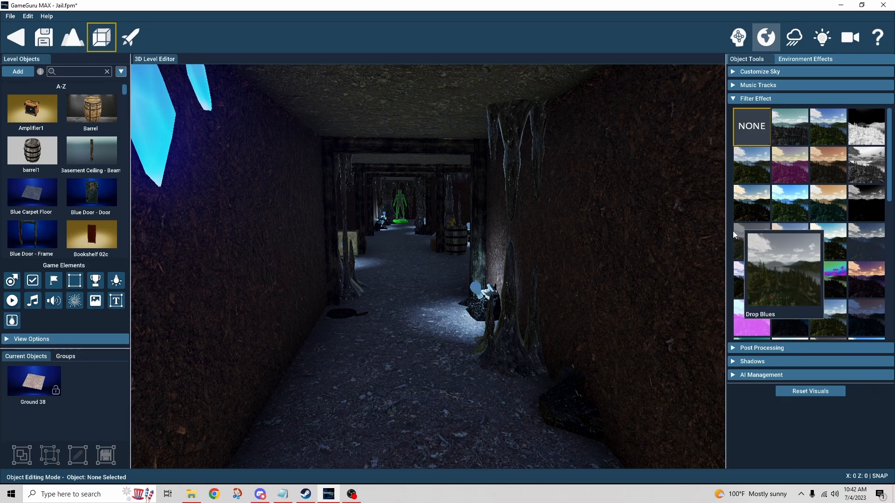
scroll("down", 3)
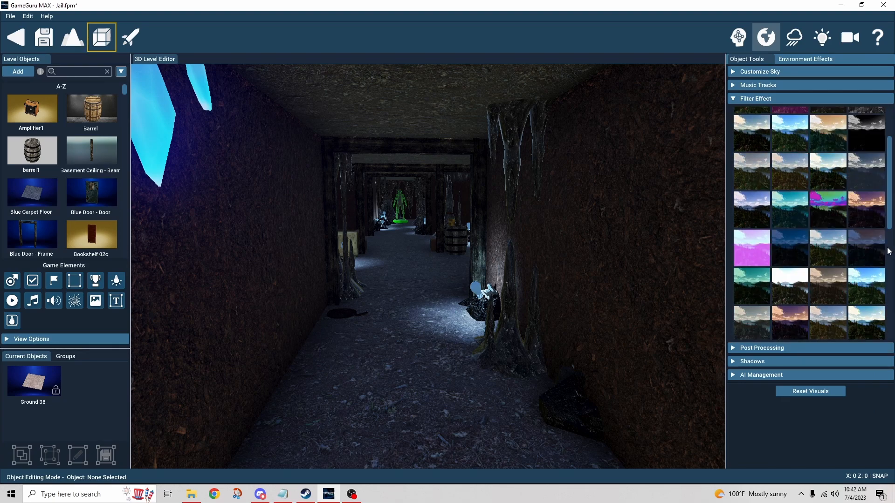
mouse_move(866, 278)
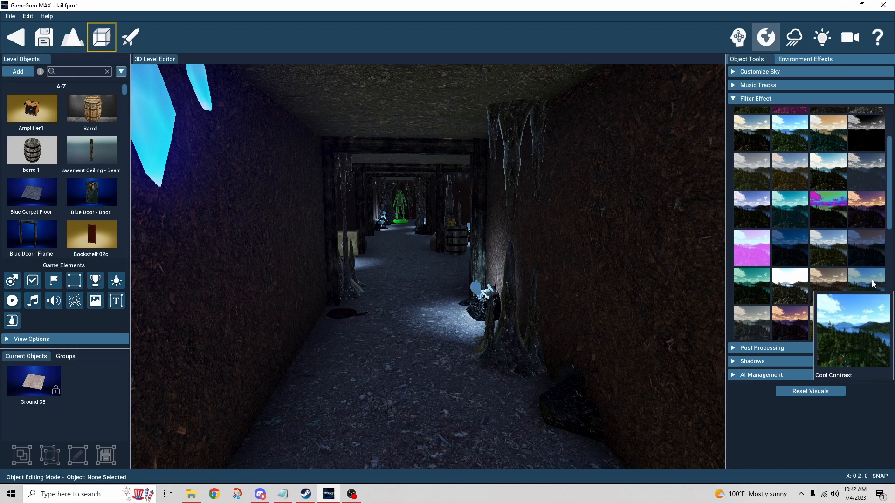
left_click(866, 286)
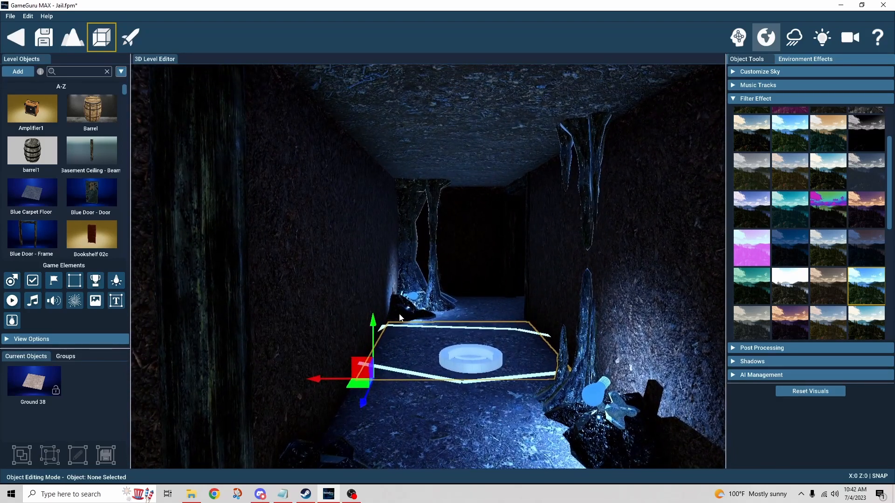
mouse_move(385, 308)
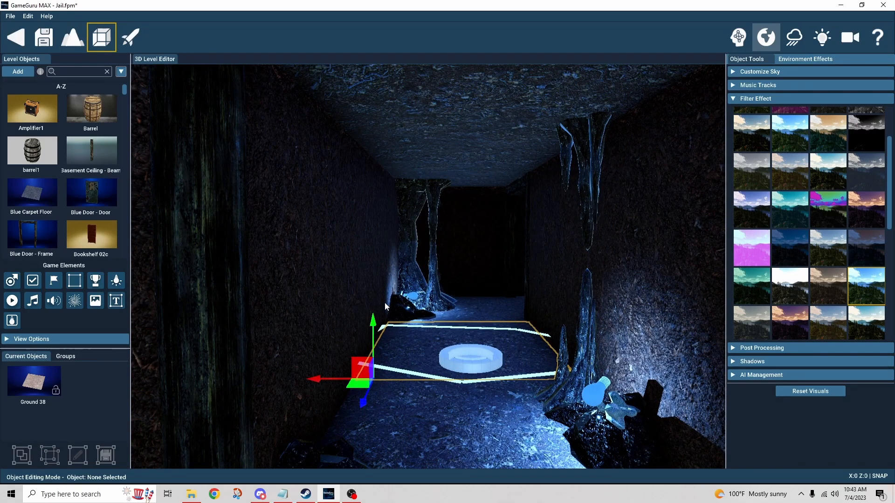
mouse_move(457, 399)
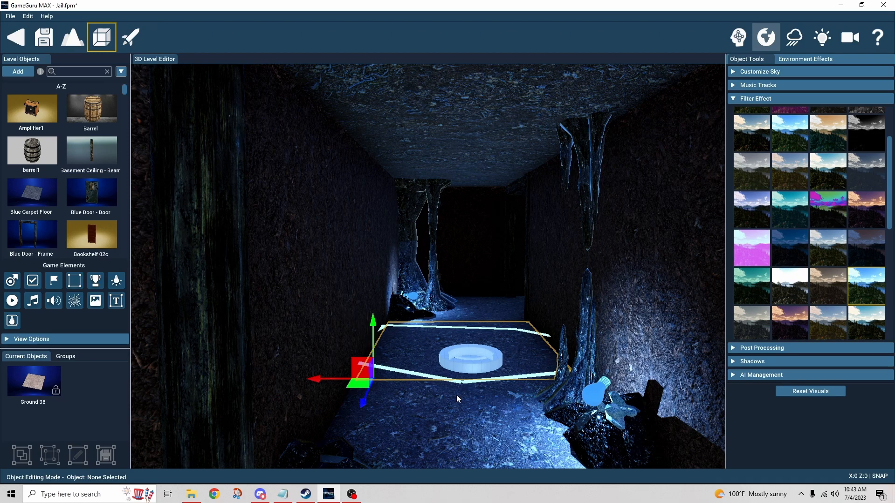
mouse_move(462, 402)
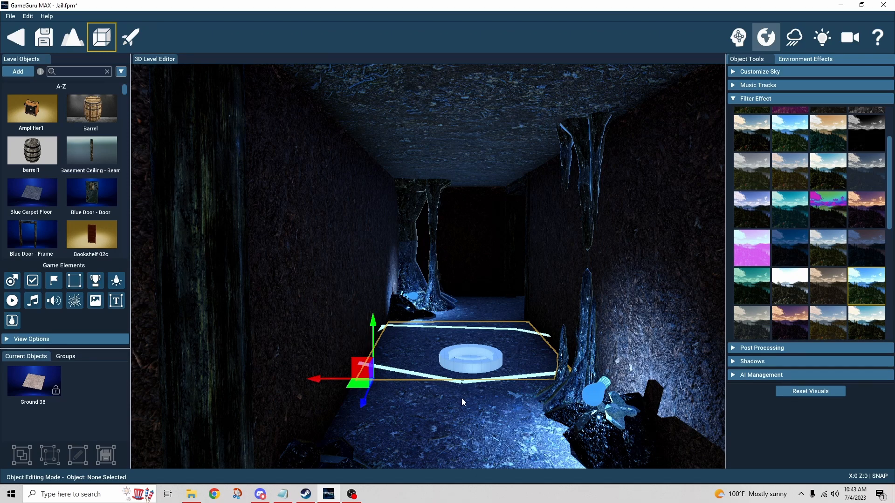